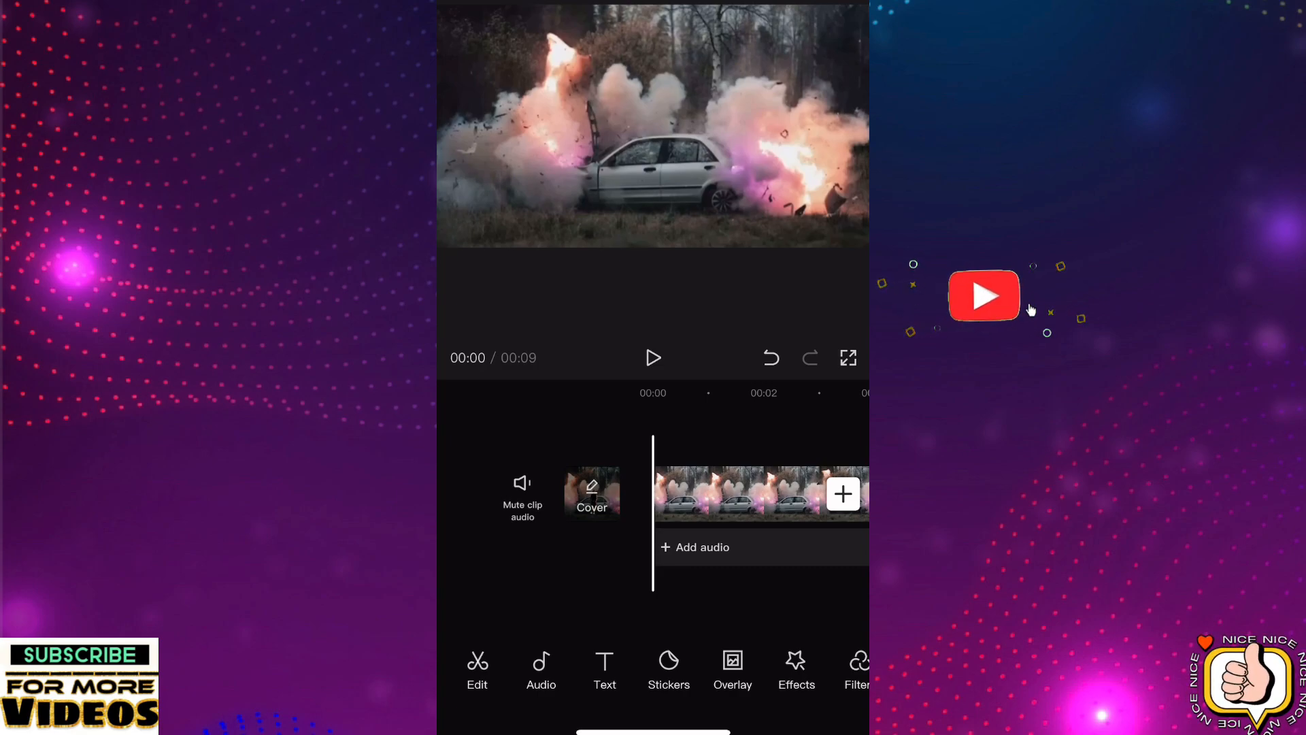
# Preview the explosion, then overlay the walking-man clip and remove his background
pyautogui.click(653, 357)
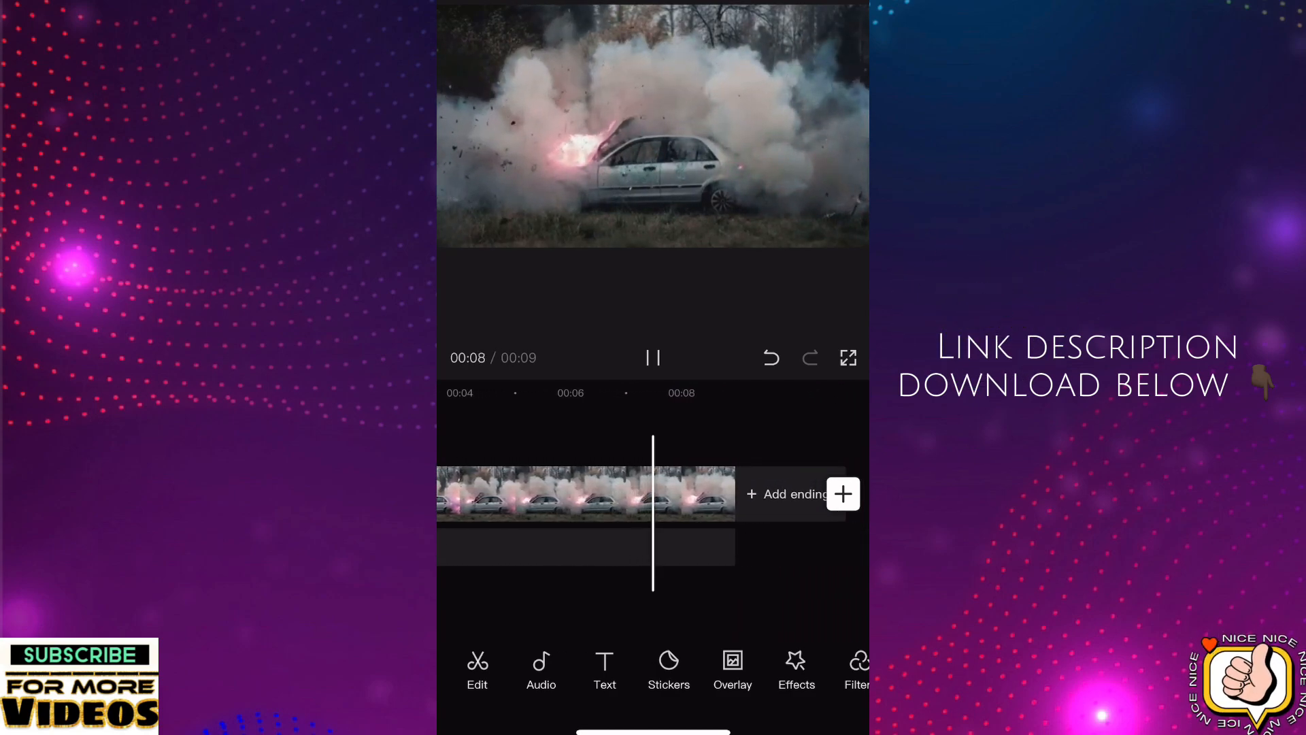
pyautogui.click(653, 357)
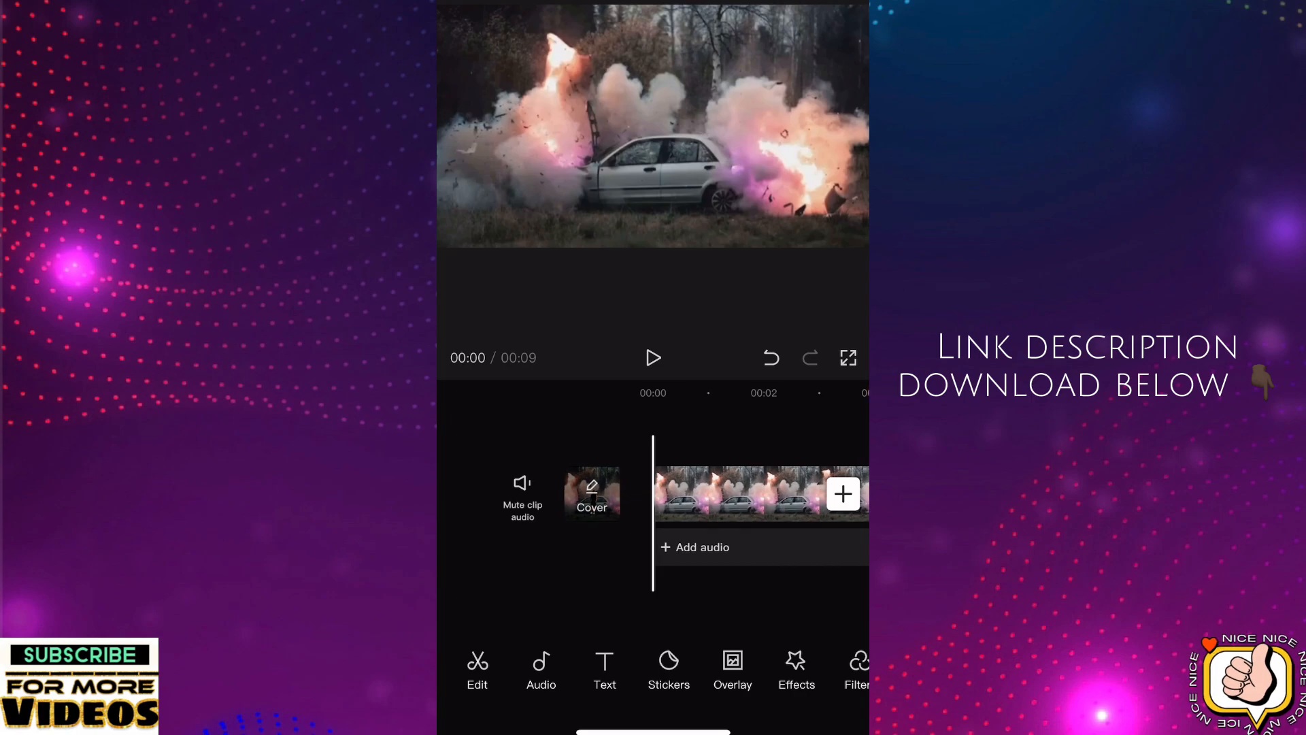
pyautogui.click(842, 494)
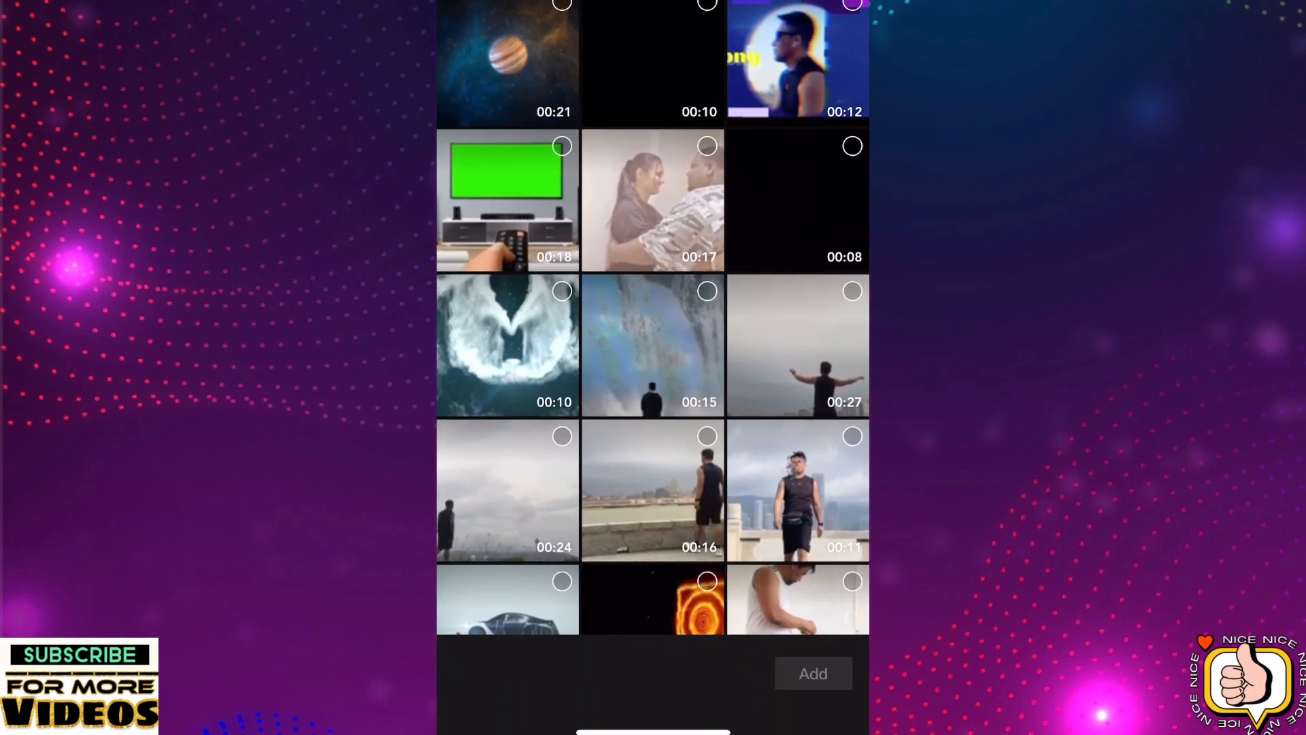
pyautogui.click(811, 673)
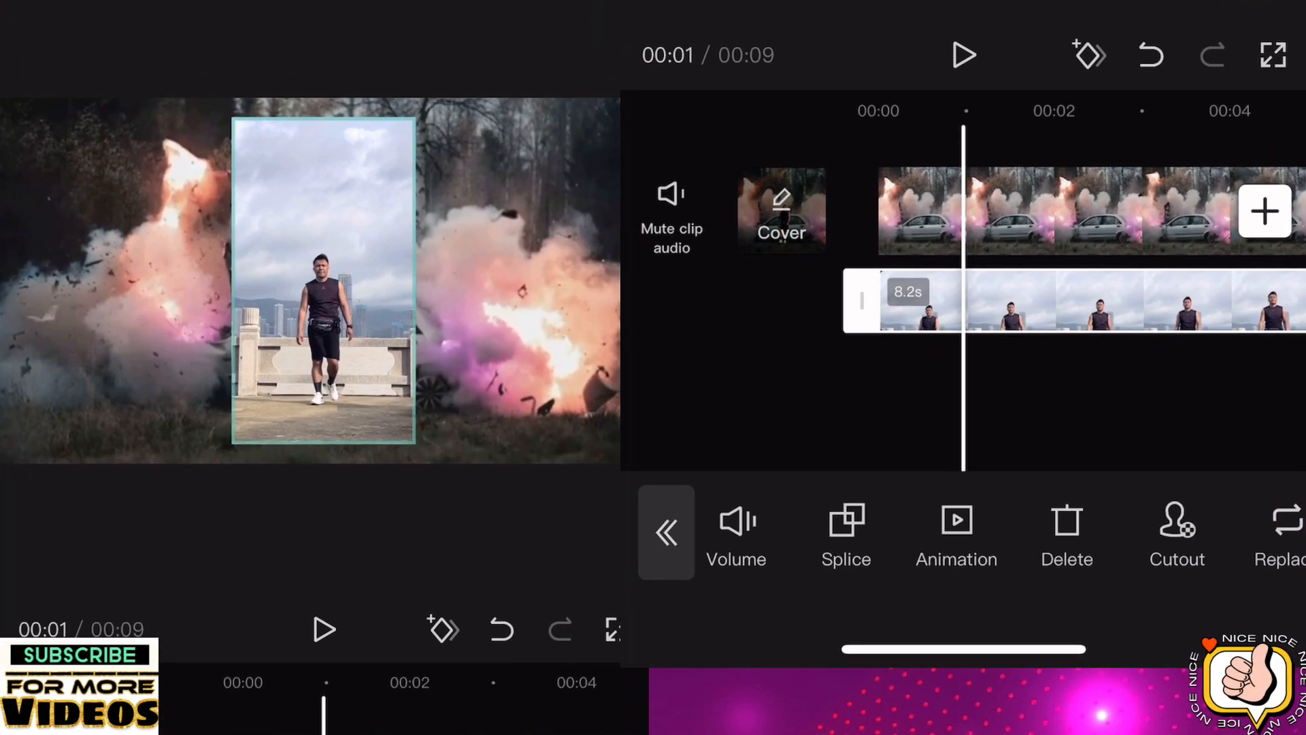
pyautogui.click(1176, 533)
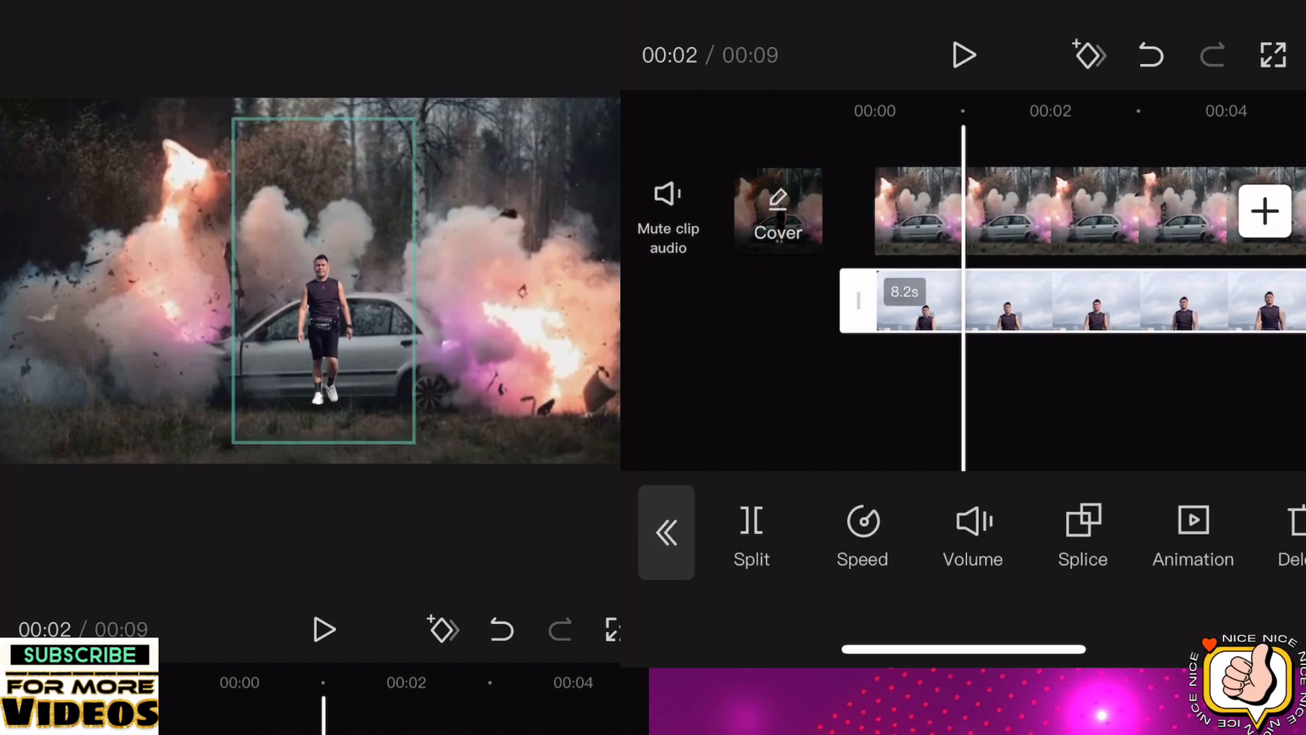
# Slow the walking-man overlay to 0.7x, stretching it from 8.2s to 11.7s
pyautogui.click(862, 534)
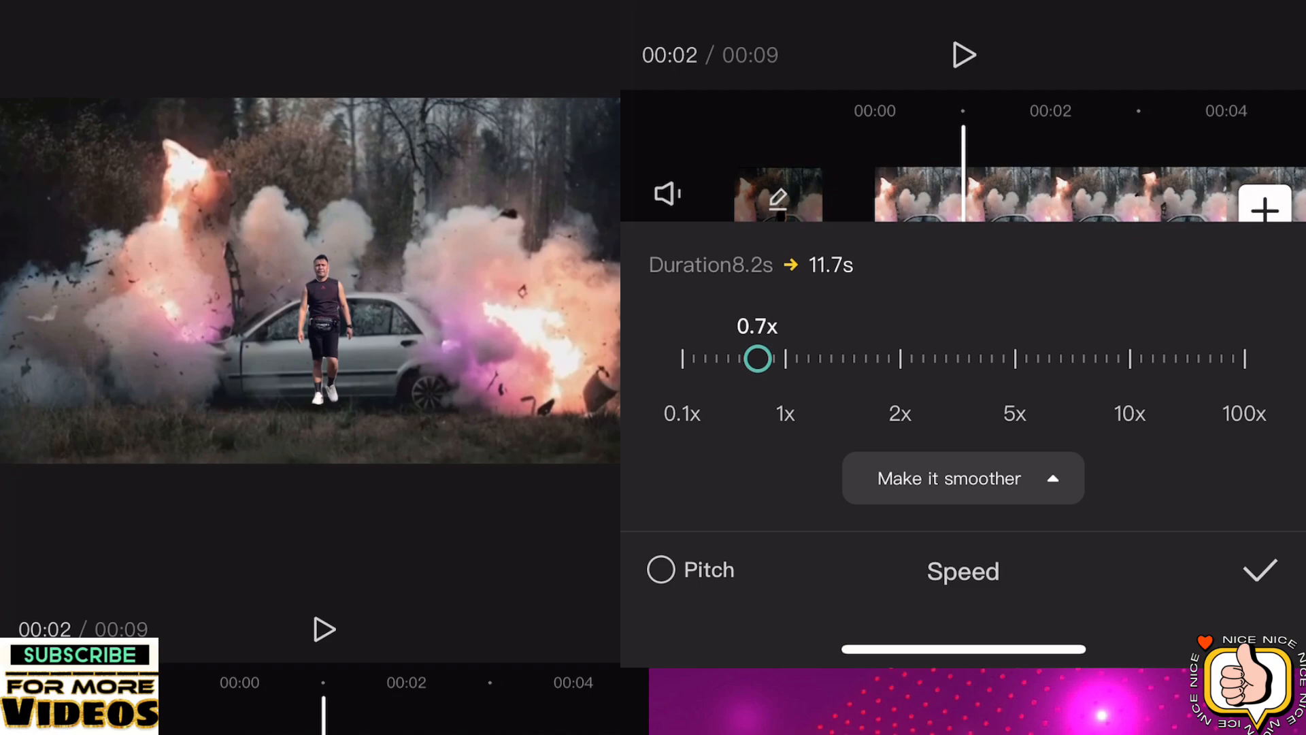
pyautogui.click(1259, 570)
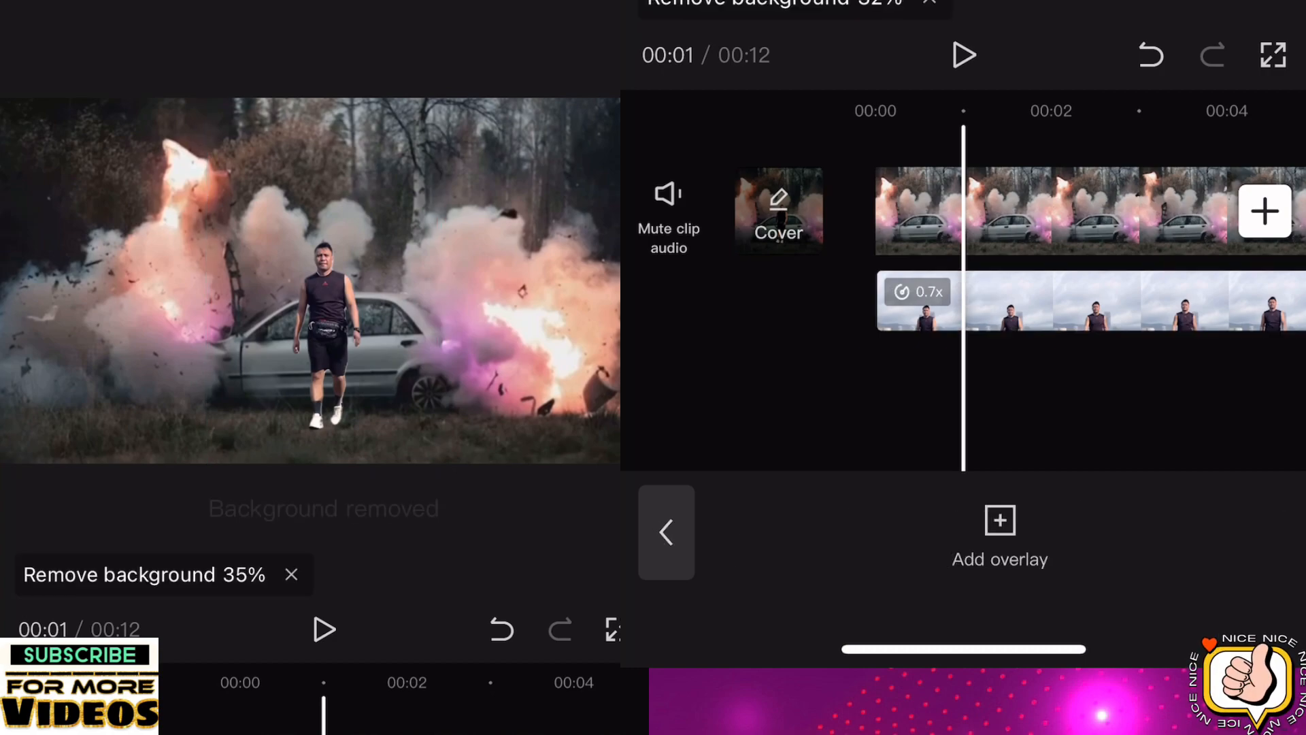
pyautogui.click(964, 55)
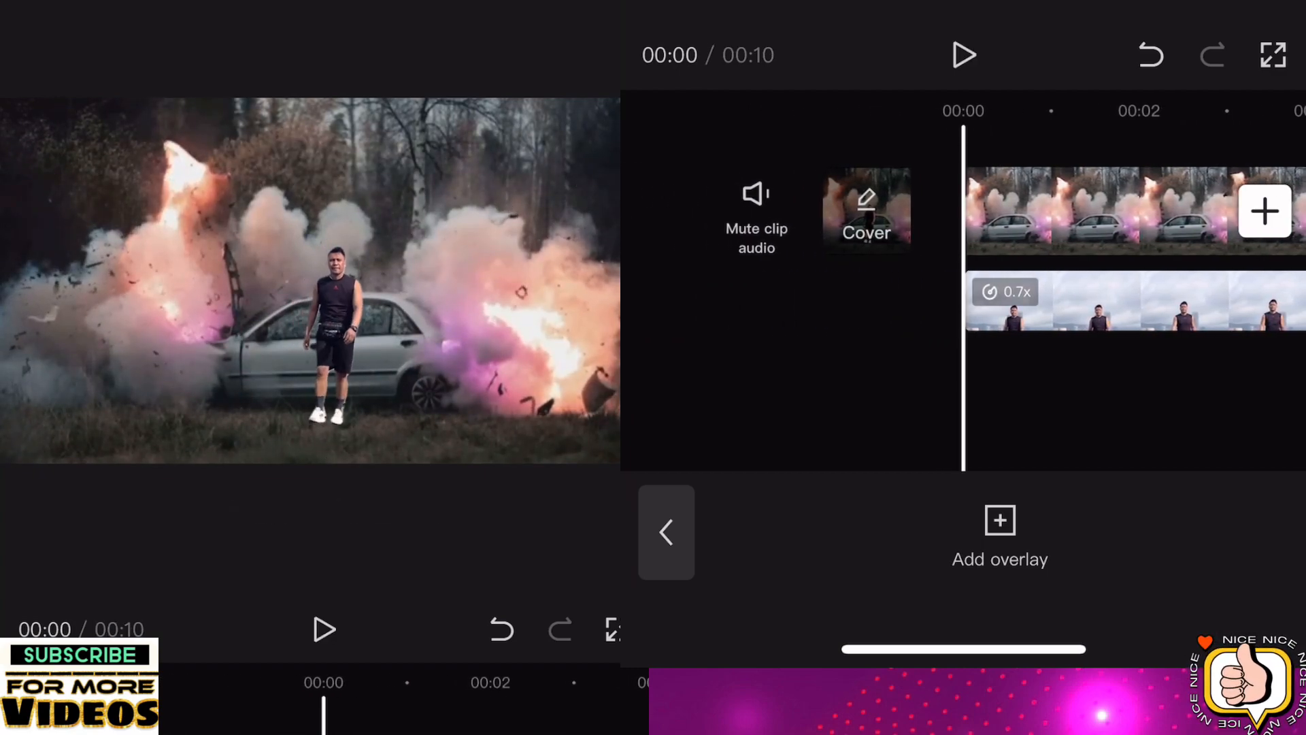
# Add a black clip as a new overlay layer for the cinematic bars
pyautogui.click(998, 534)
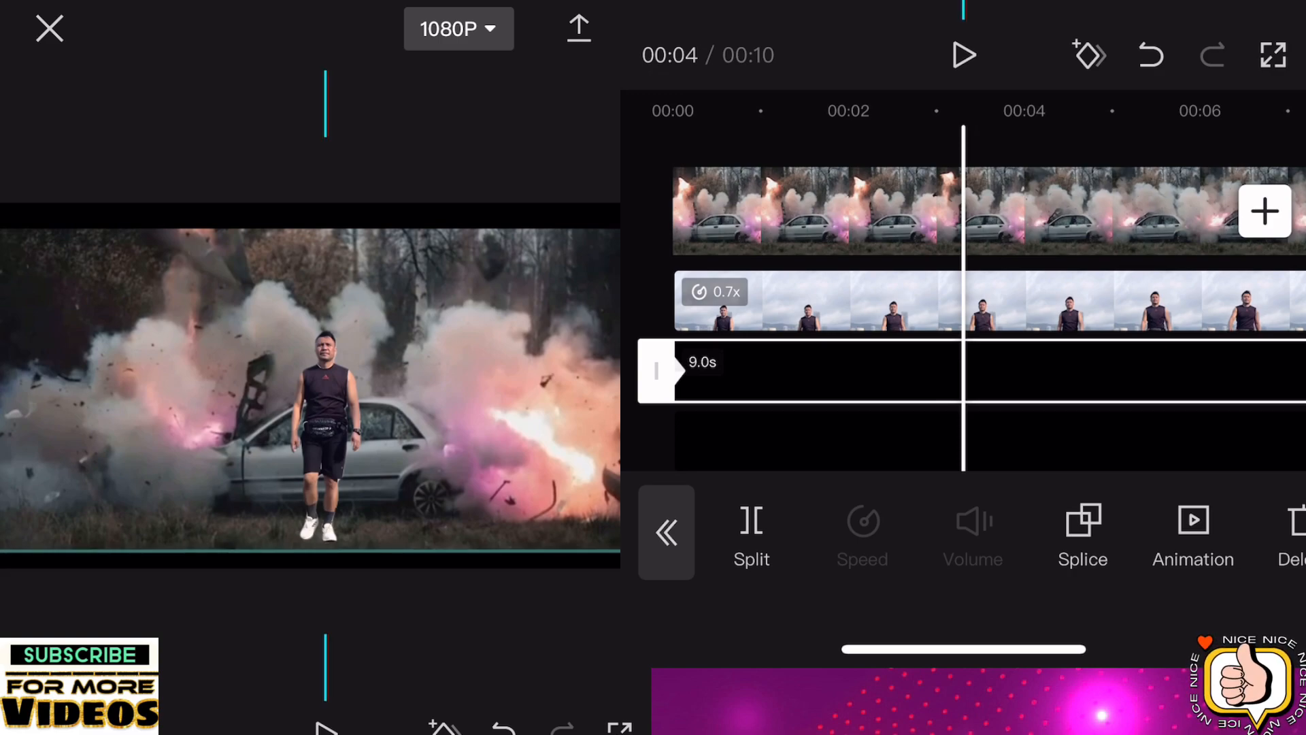
# Deselect the black overlay once it frames the top and bottom as bars
pyautogui.click(1087, 55)
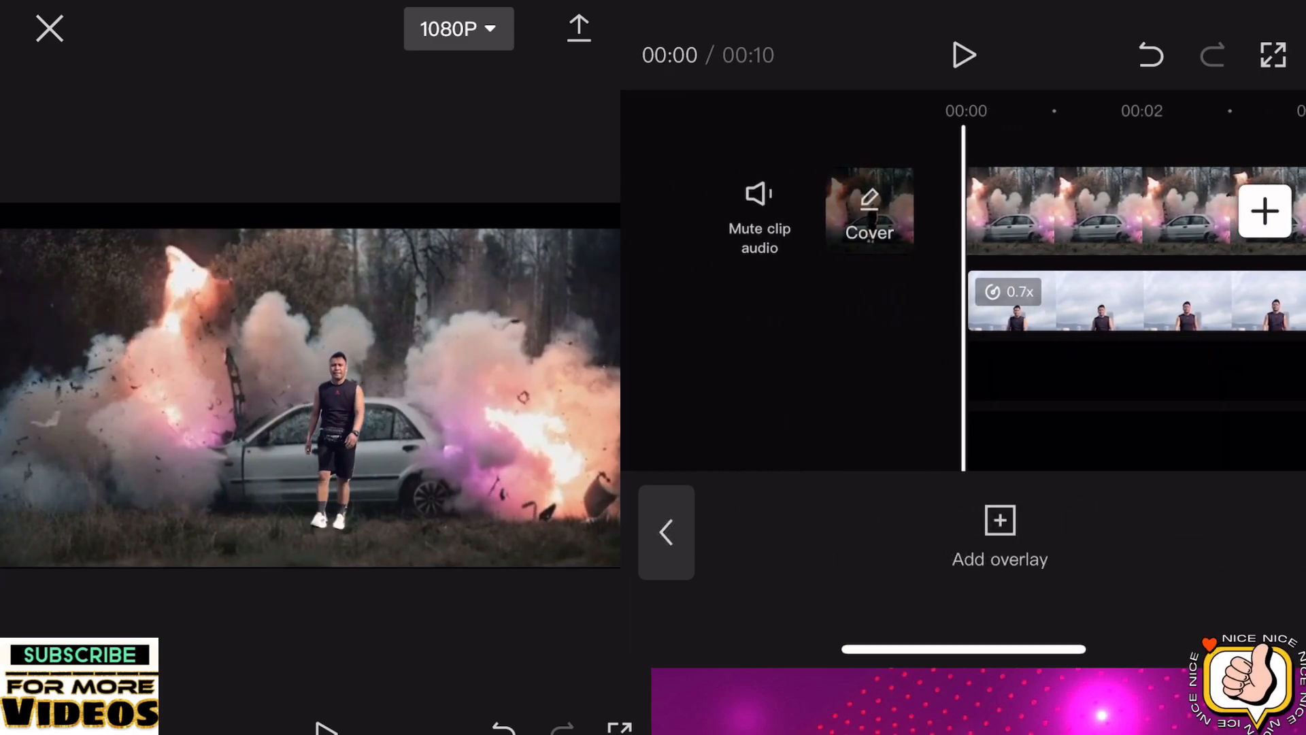
# Leave the overlay tools and play the edit from the start to check the bars
pyautogui.click(963, 55)
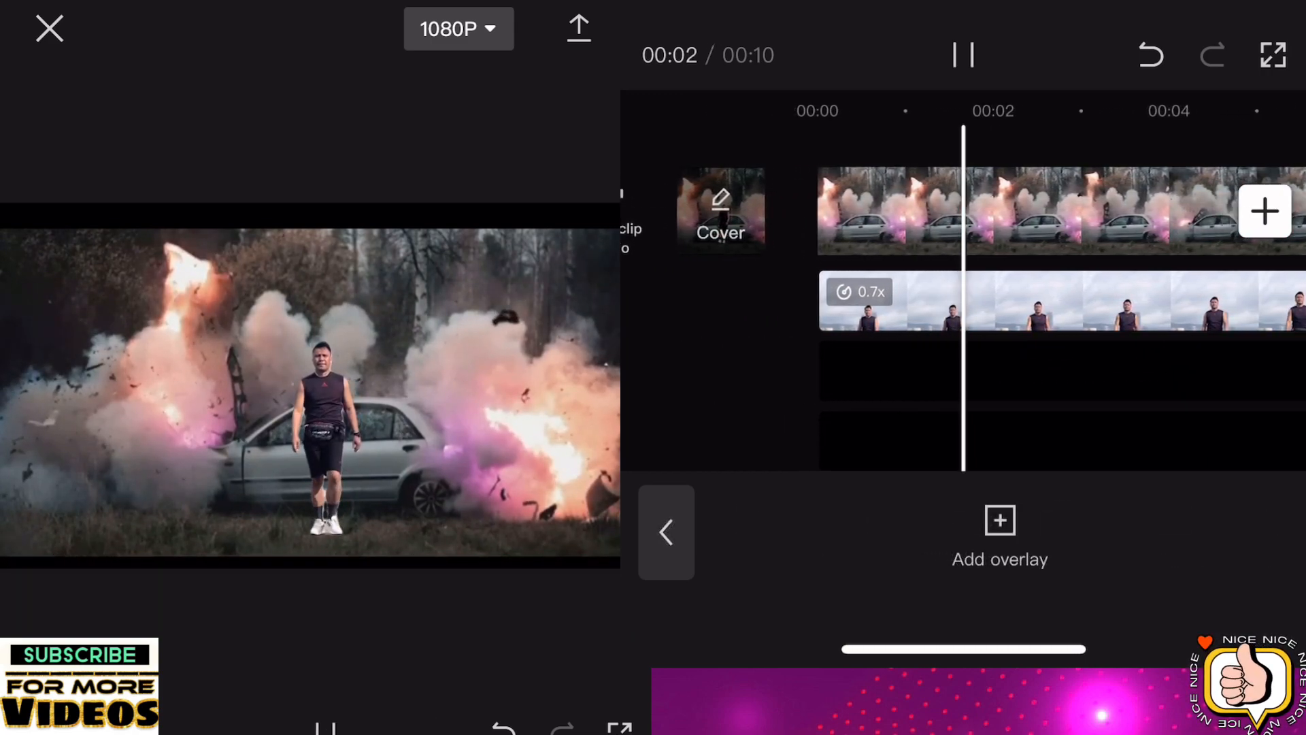
pyautogui.click(963, 55)
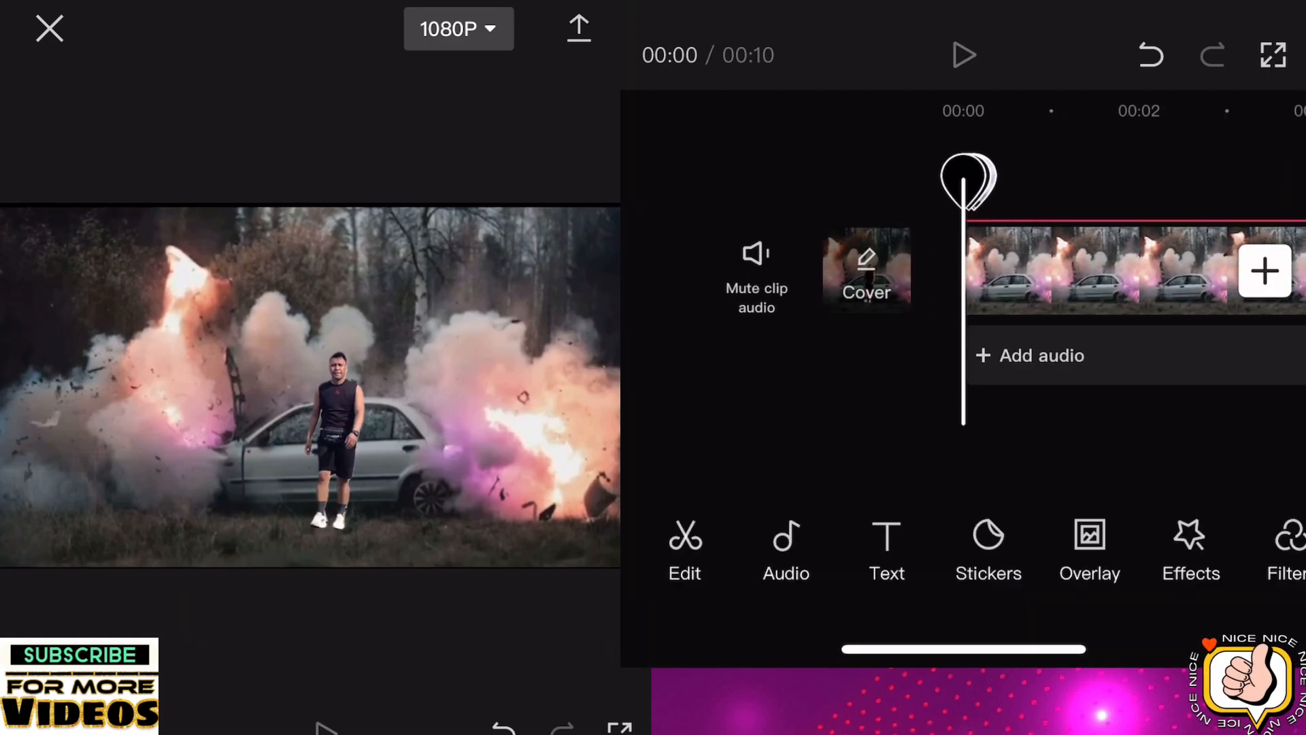
pyautogui.click(964, 55)
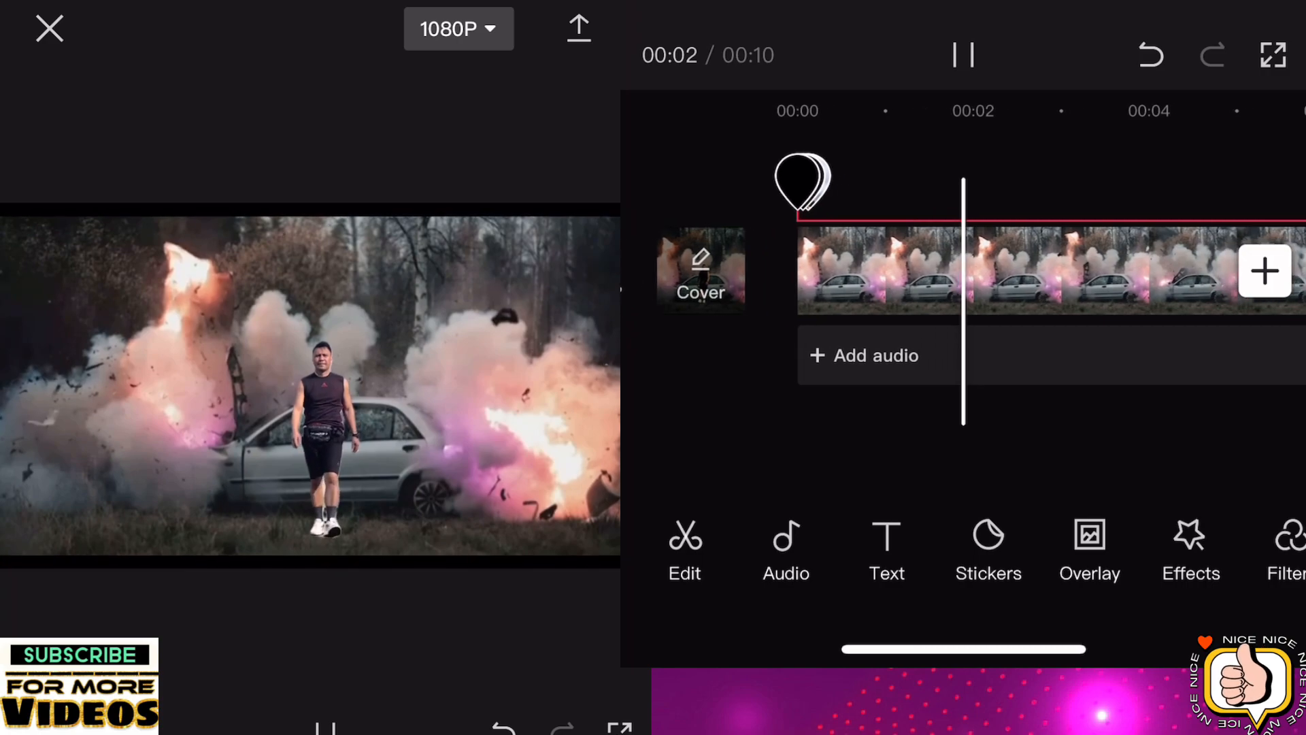